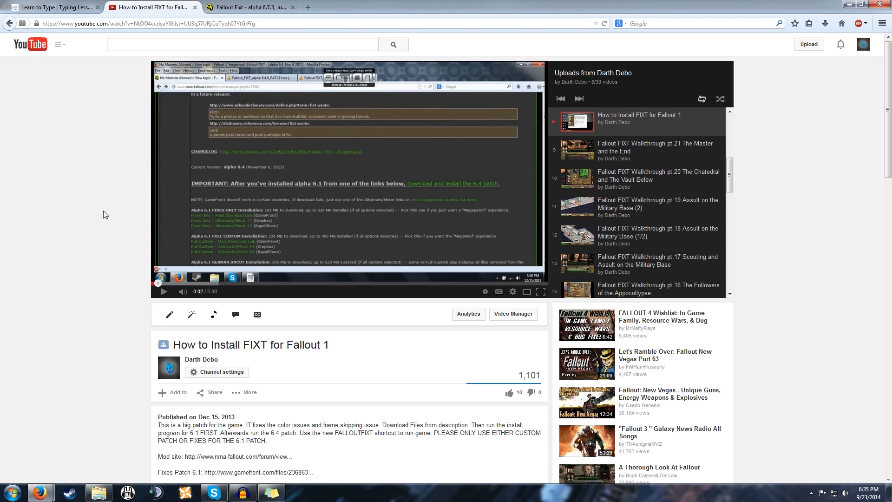
# Scroll down through the current No Mutants Allowed forum page
pyautogui.scroll(-3)
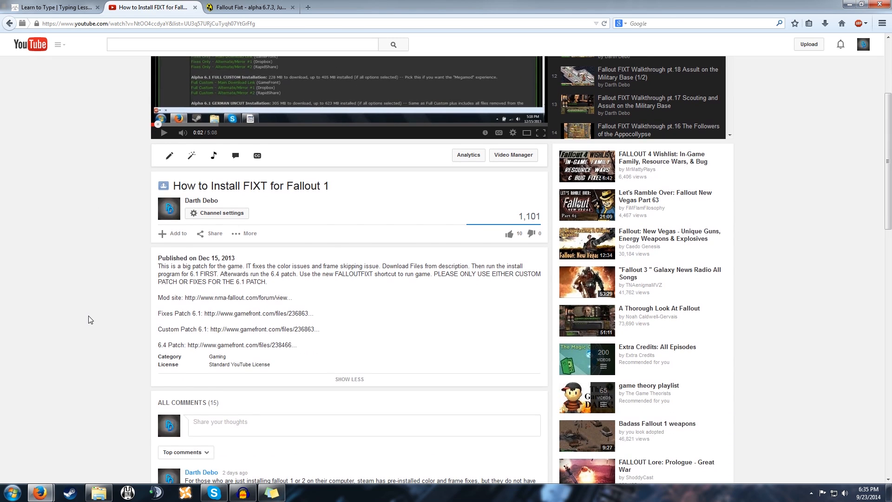
pyautogui.scroll(-3)
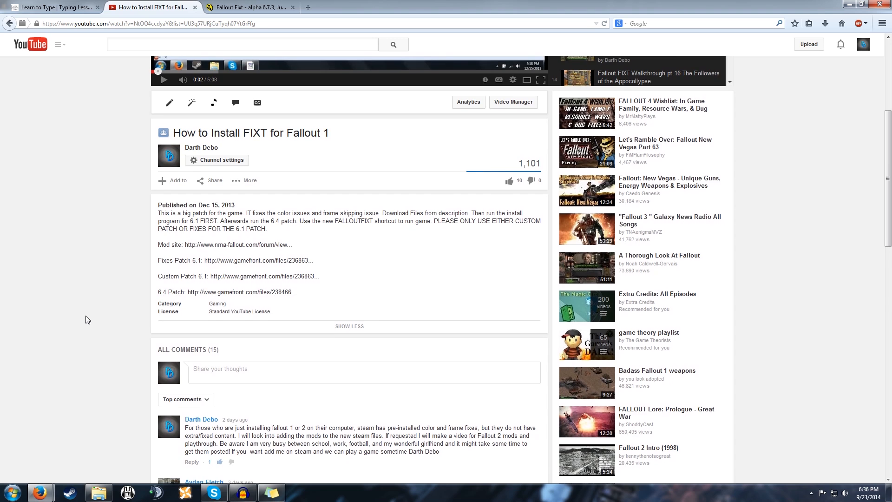
pyautogui.scroll(-3)
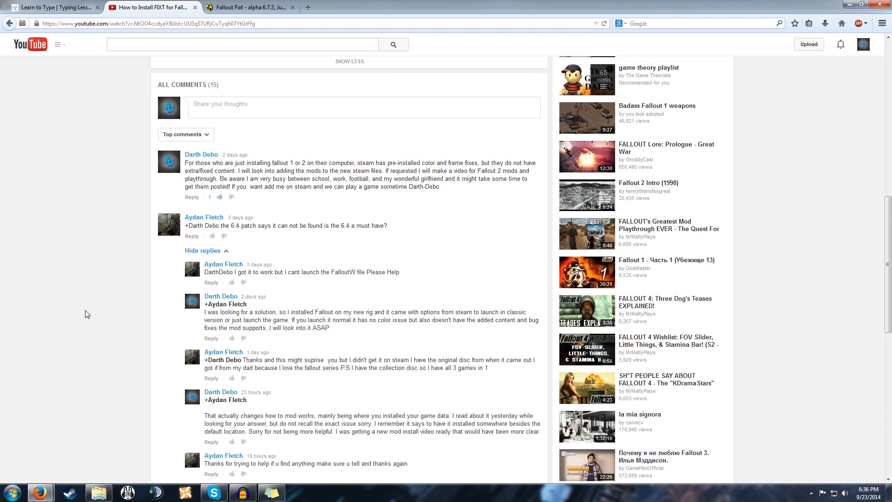
pyautogui.scroll(-3)
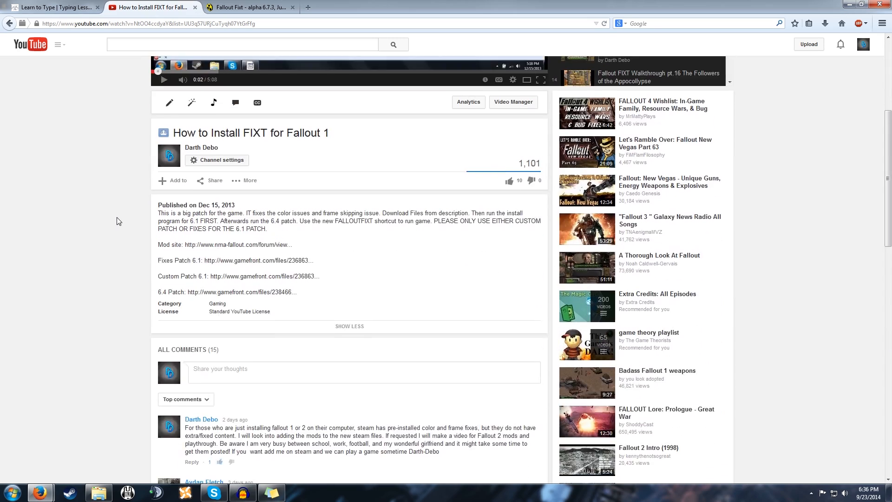
pyautogui.scroll(-3)
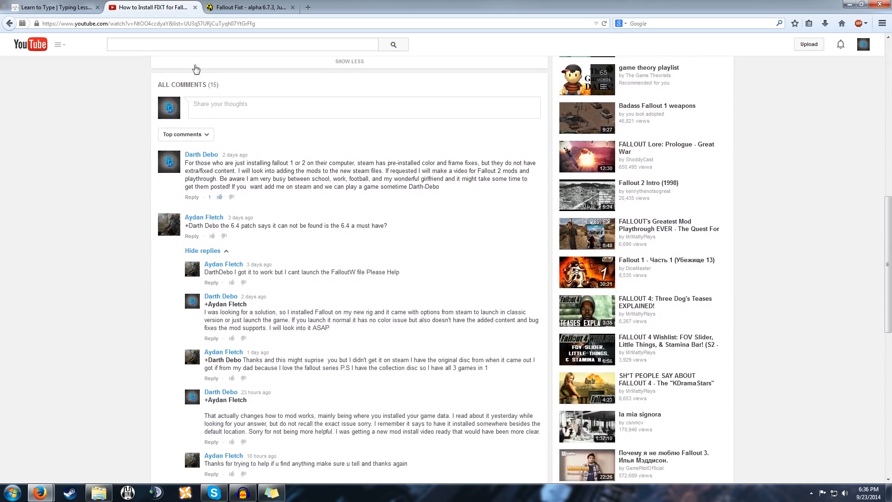
# Switch to the Fallout Fixt thread and scroll to its download section
pyautogui.click(250, 7)
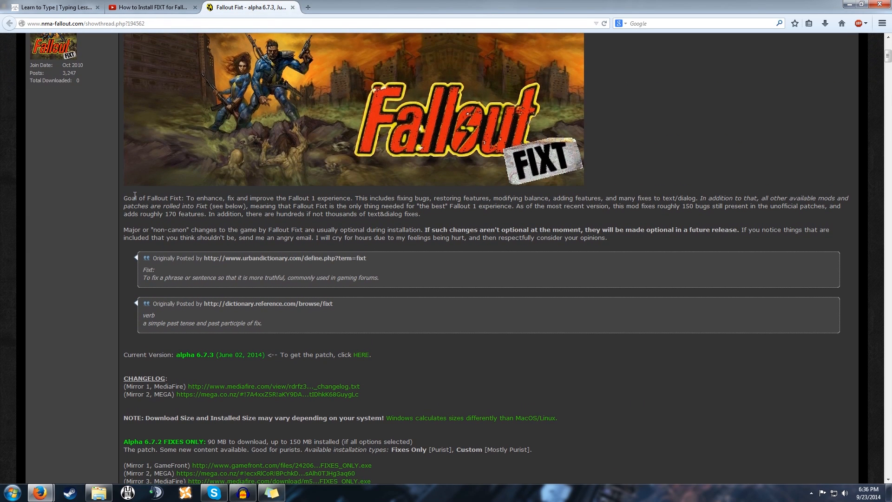
pyautogui.scroll(-3)
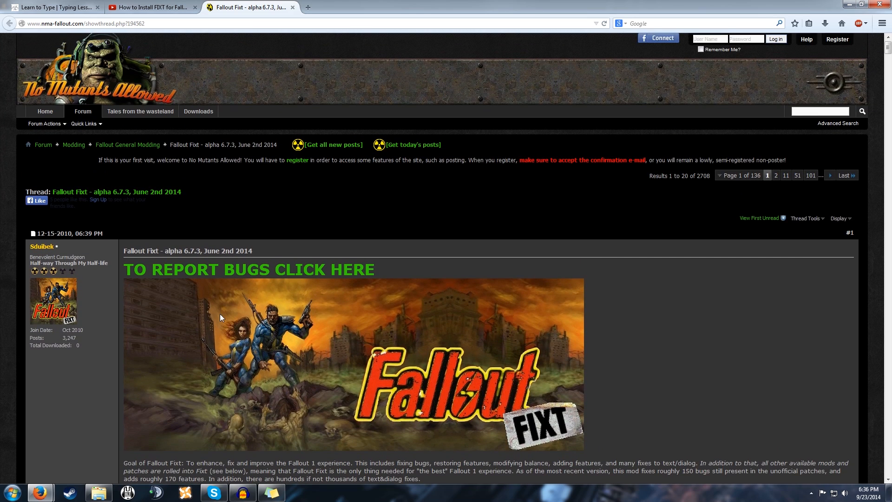
pyautogui.scroll(-3)
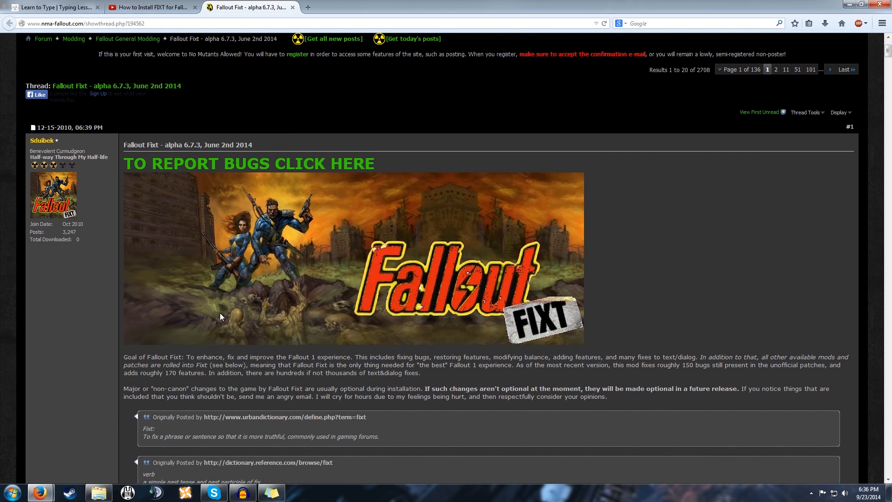
pyautogui.scroll(-3)
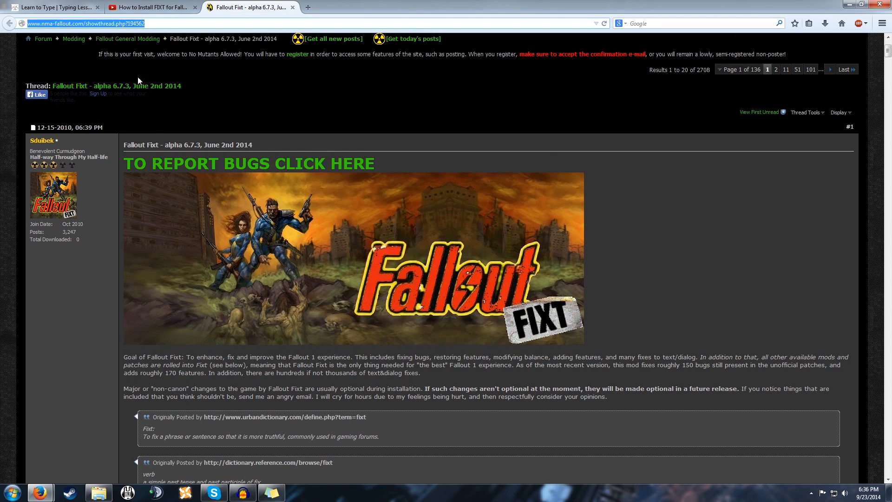
pyautogui.scroll(-3)
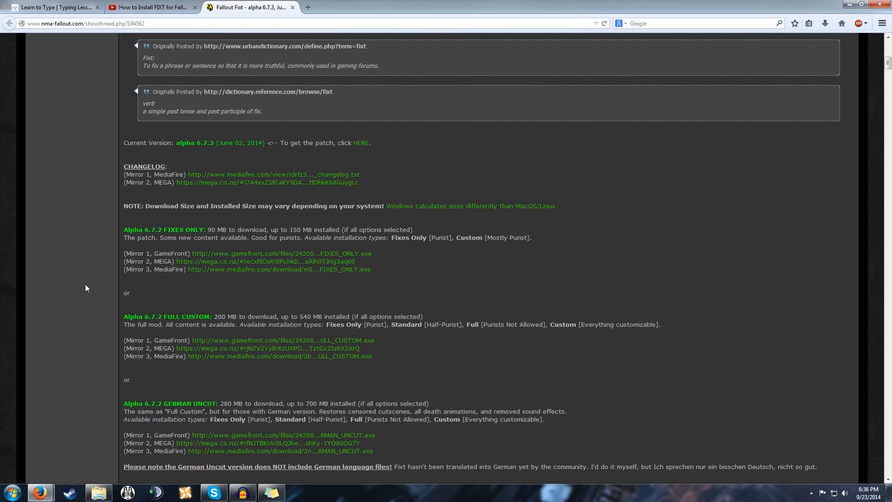
pyautogui.scroll(3)
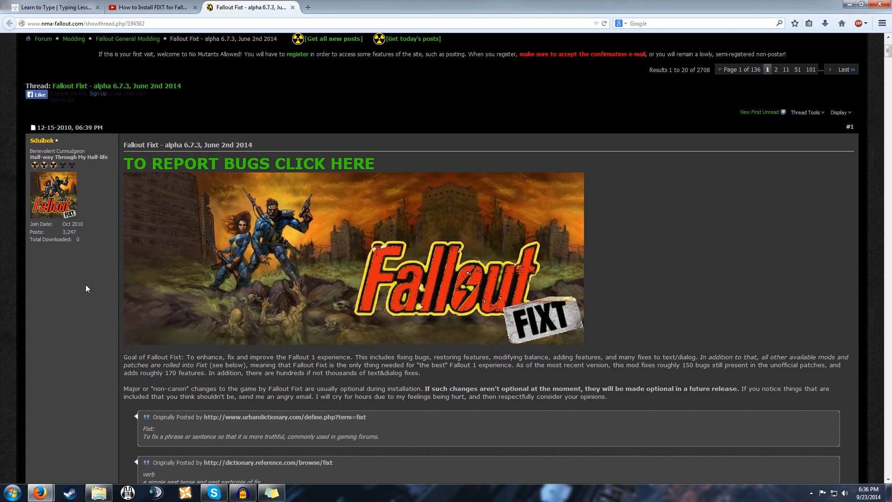
pyautogui.scroll(-3)
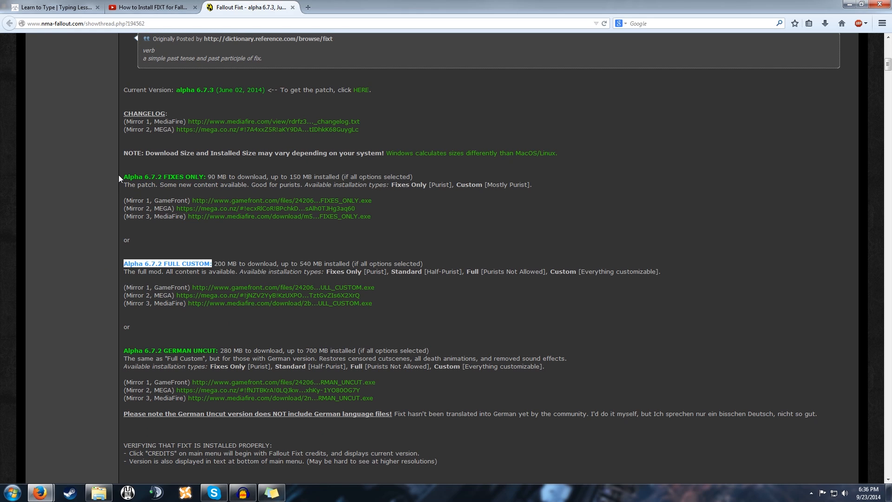
# Highlight the Alpha 6.7.2 FULL CUSTOM and FIXES ONLY download headings
pyautogui.moveTo(124, 177); pyautogui.dragTo(215, 176)
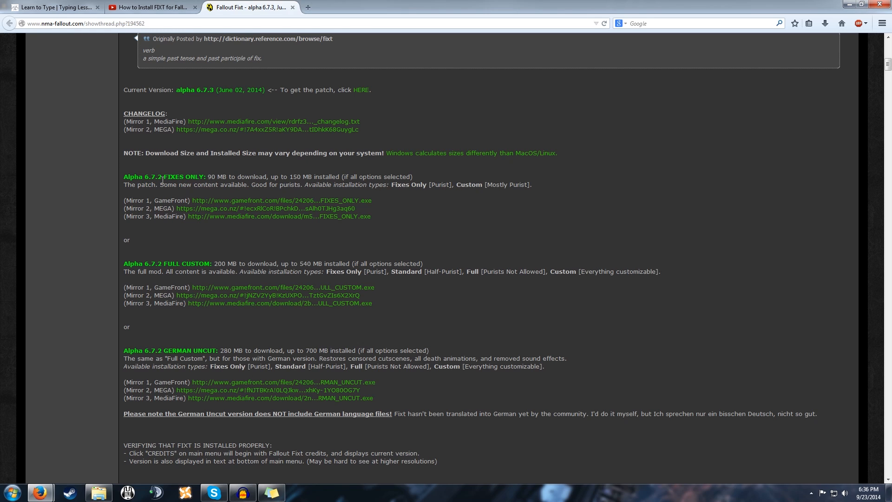
pyautogui.doubleClick(184, 177)
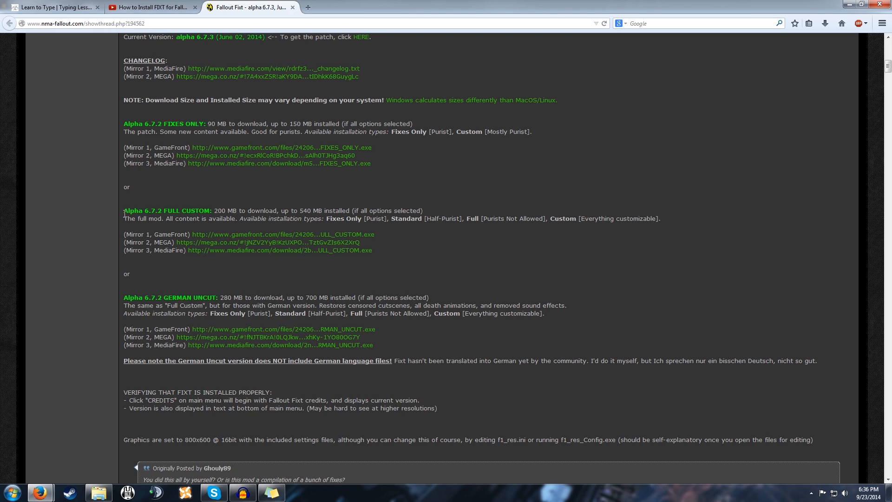
pyautogui.doubleClick(166, 211)
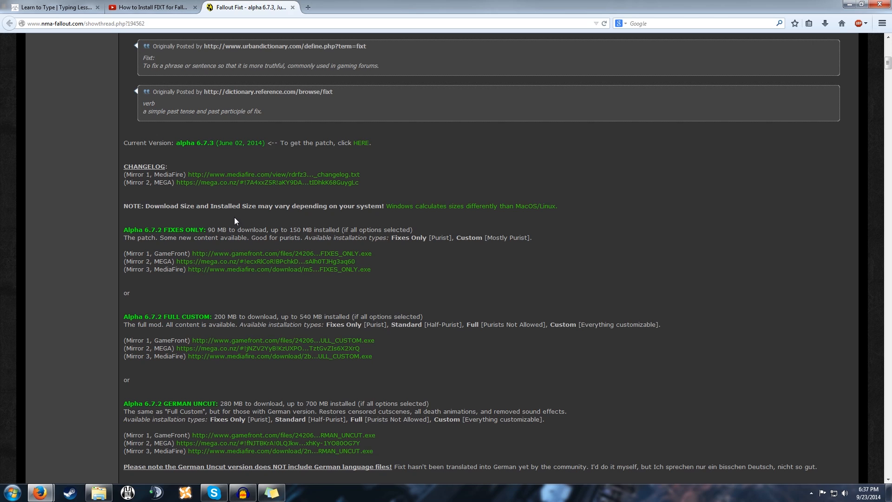
pyautogui.scroll(-3)
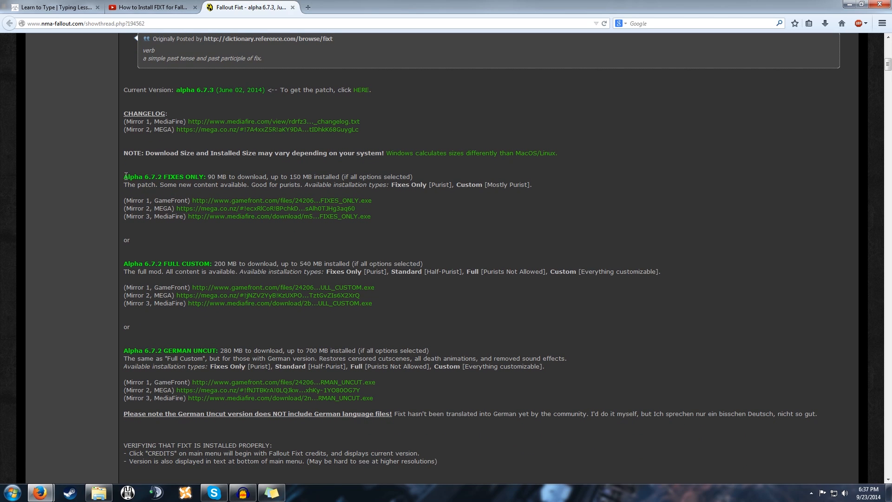
pyautogui.moveTo(124, 176); pyautogui.dragTo(208, 176)
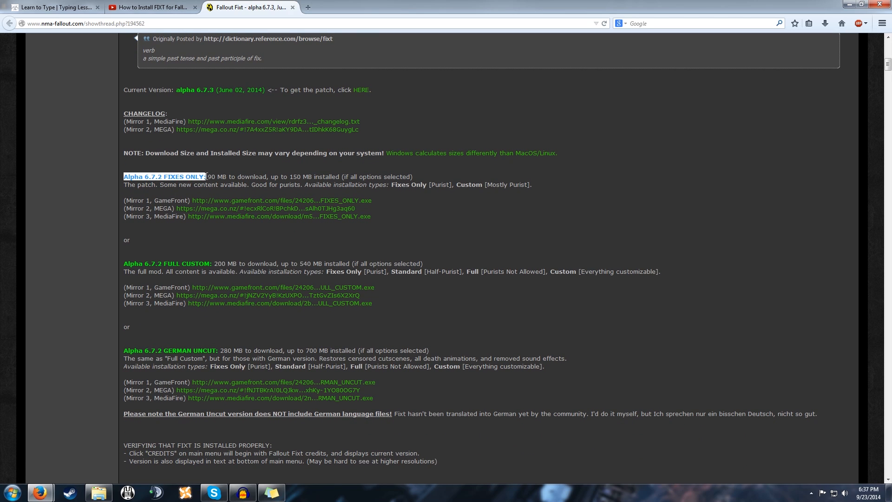
pyautogui.scroll(3)
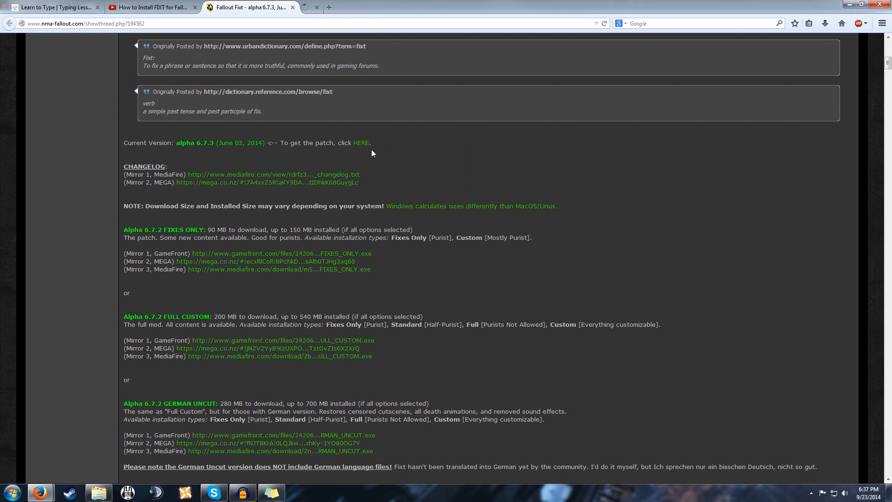
# Open post #41 and highlight its 'patch requires version 6.7.2' sentence
pyautogui.click(361, 142)
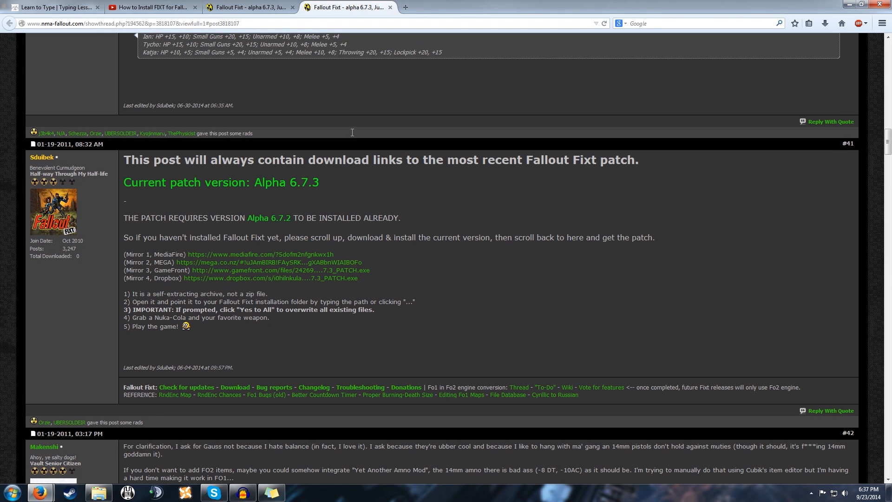
pyautogui.moveTo(124, 218); pyautogui.dragTo(290, 218)
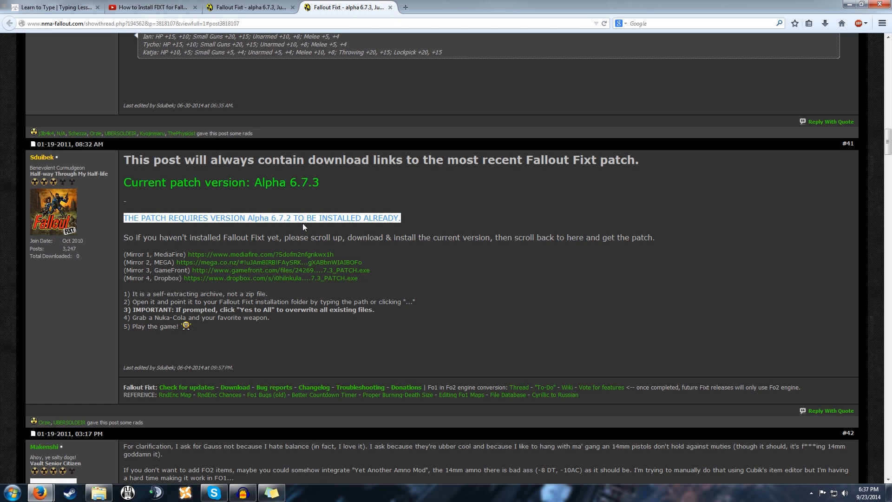
pyautogui.click(298, 227)
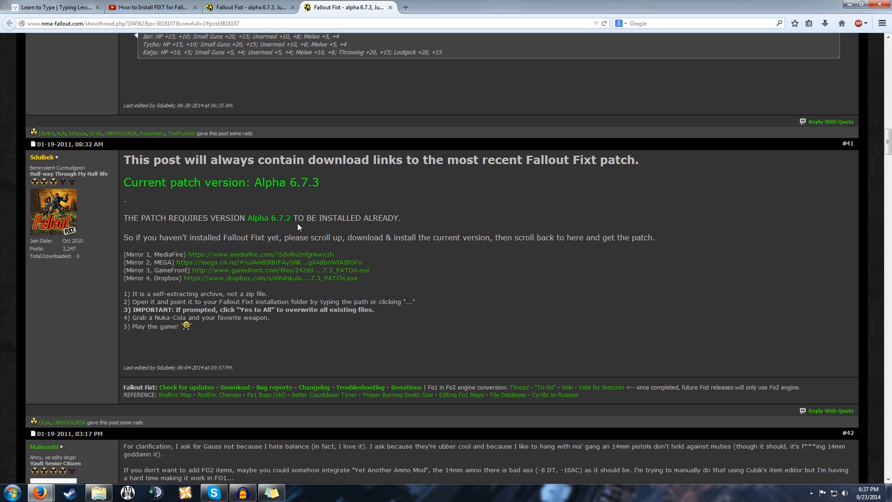
pyautogui.moveTo(132, 218); pyautogui.dragTo(401, 218)
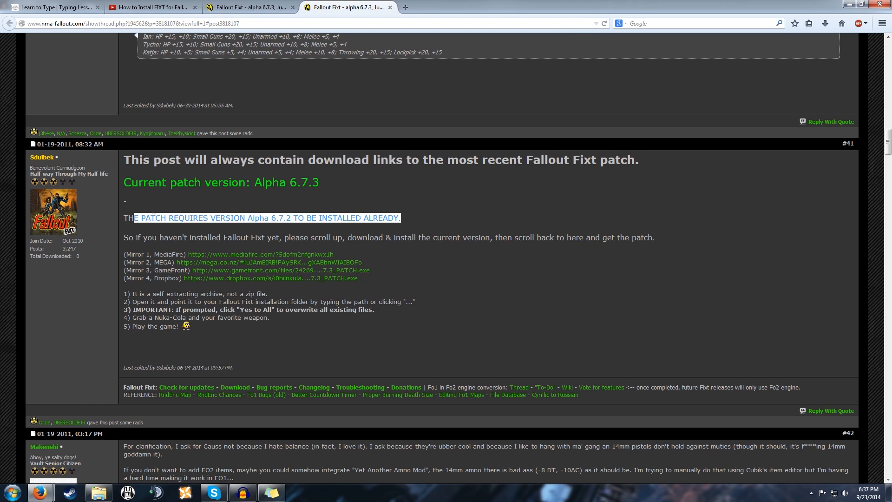
pyautogui.click(379, 213)
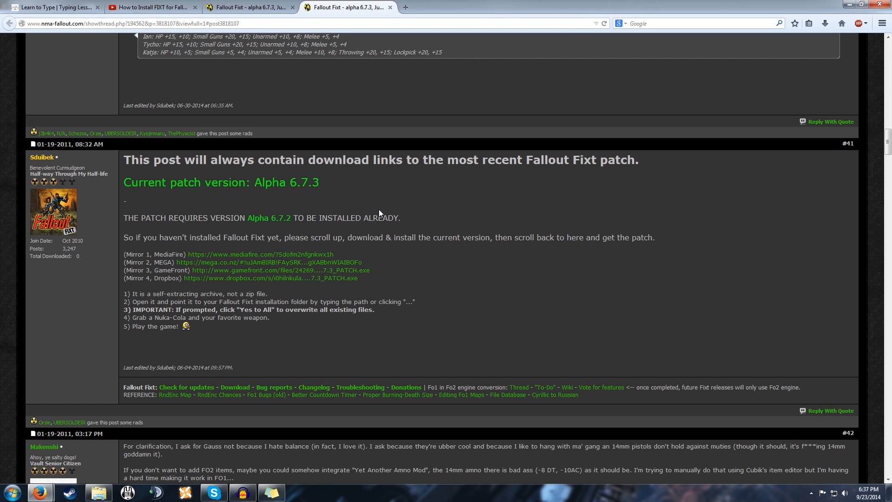
pyautogui.scroll(-3)
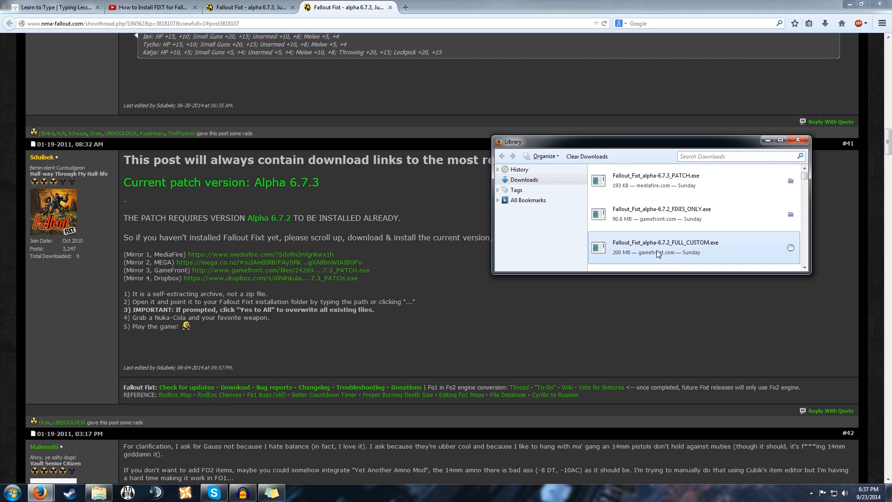
# Launch Fallout_Fixt_alpha-6.7.2_FULL_CUSTOM.exe from Downloads and approve User Account Control
pyautogui.doubleClick(664, 246)
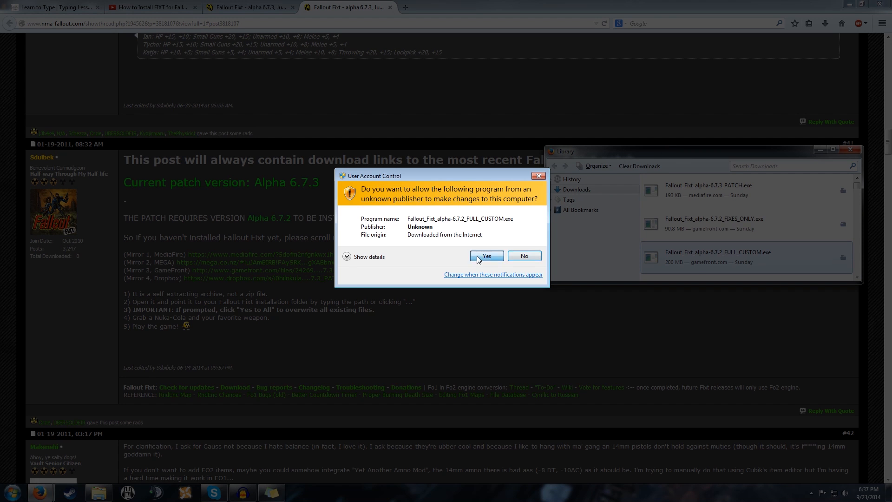
pyautogui.click(486, 256)
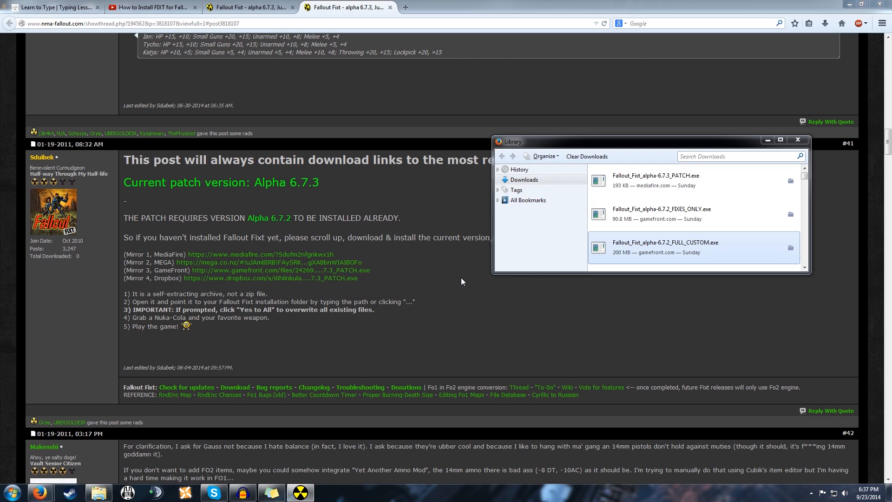
# Confirm the backup, pass License and Information, and keep the Steam Fallout destination
pyautogui.doubleClick(664, 241)
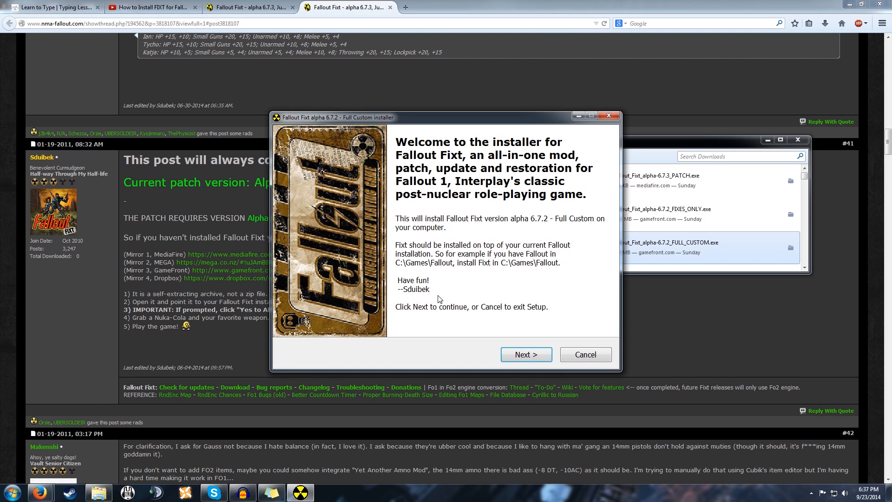
pyautogui.click(524, 353)
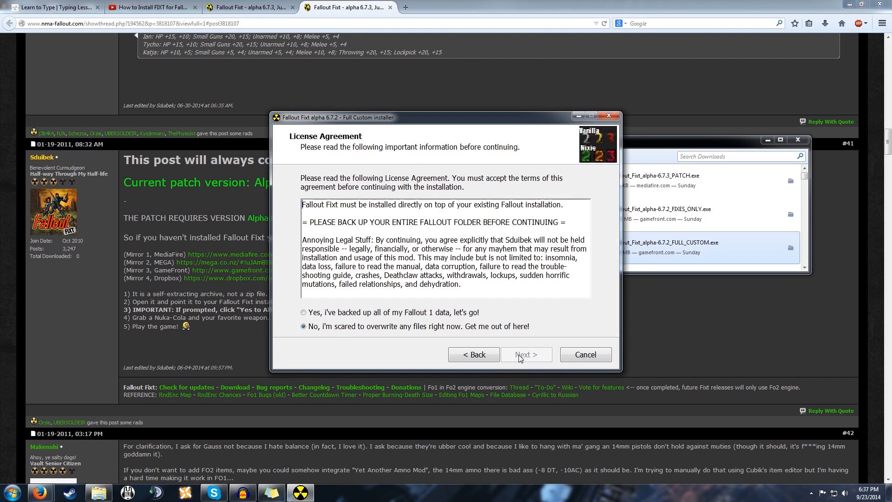
pyautogui.click(303, 312)
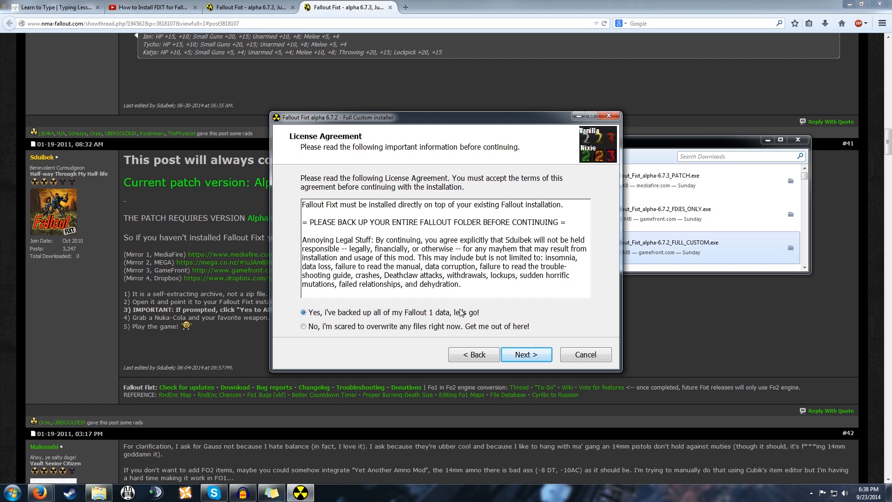
pyautogui.moveTo(481, 314)
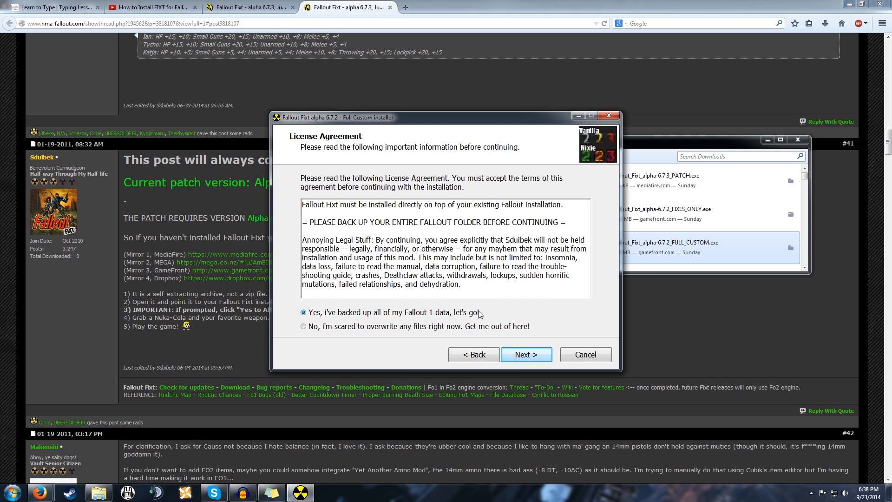
pyautogui.click(525, 354)
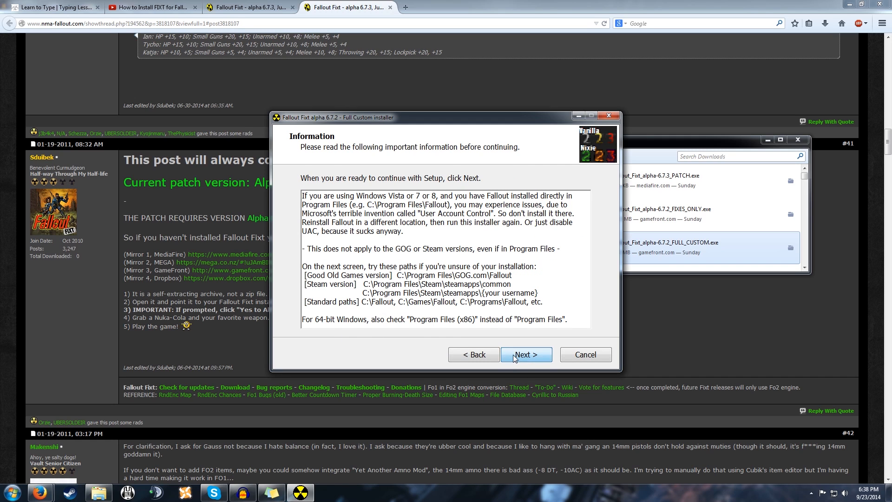
pyautogui.click(525, 354)
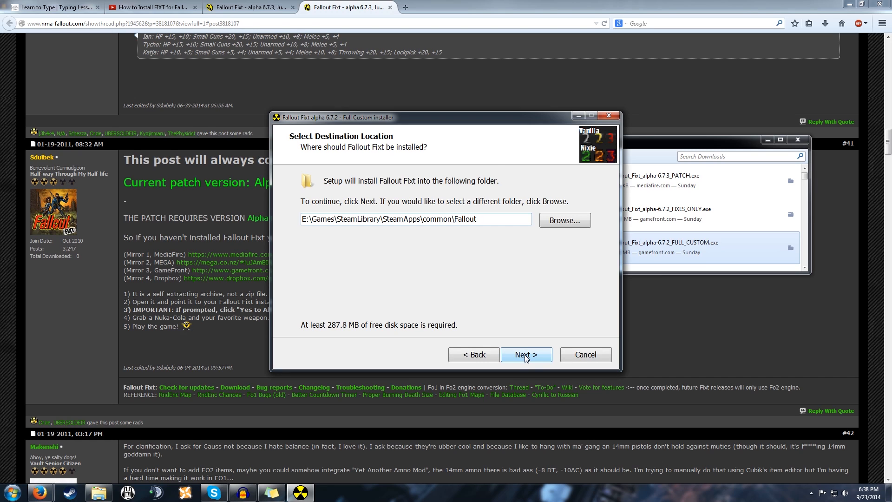
pyautogui.click(525, 354)
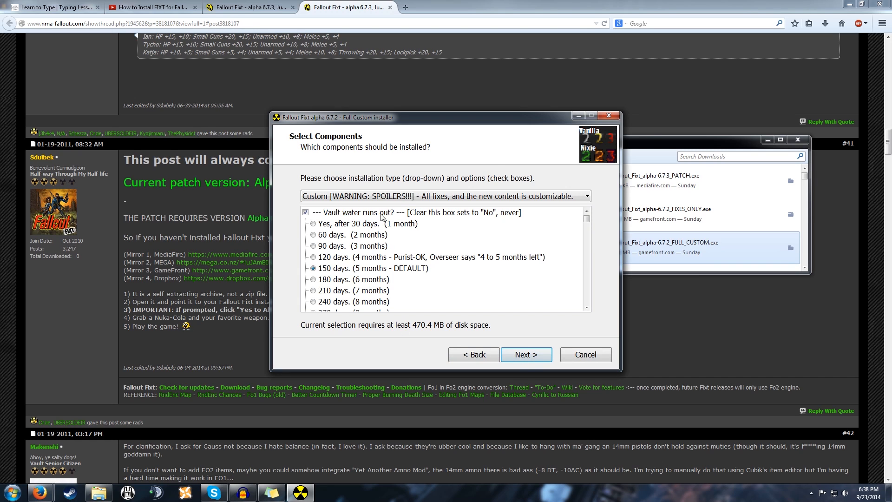
# Keep the Custom installation type with 150-day vault water and confirm the components
pyautogui.click(445, 196)
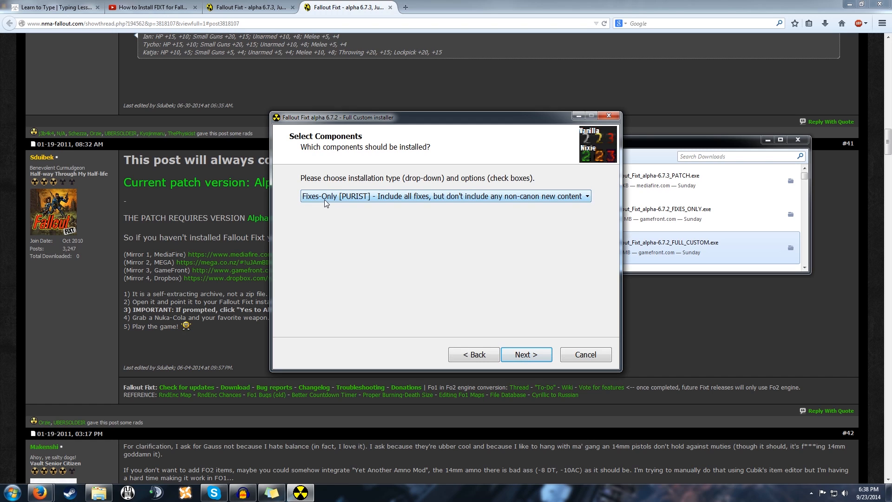
pyautogui.click(445, 196)
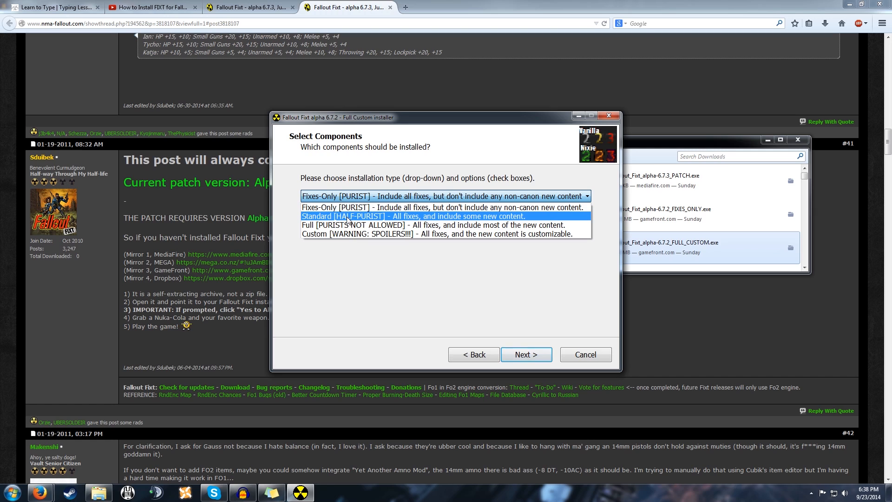
pyautogui.moveTo(418, 221)
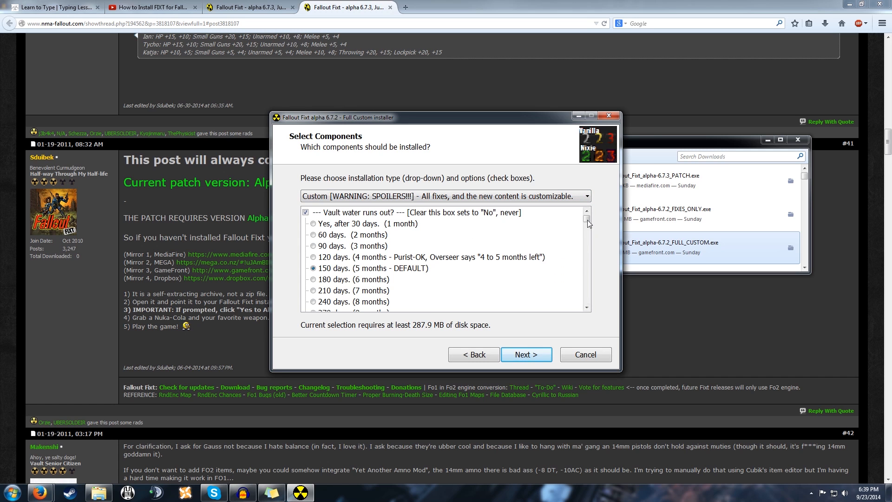
pyautogui.scroll(-3)
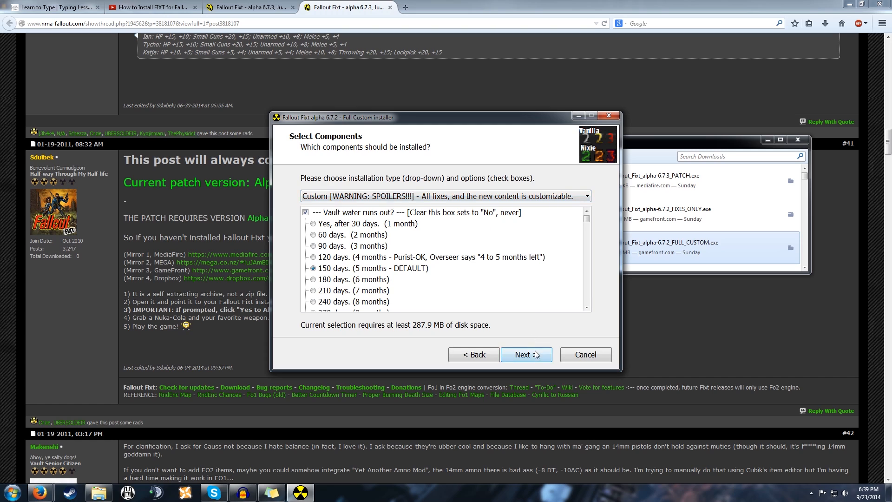
pyautogui.click(525, 353)
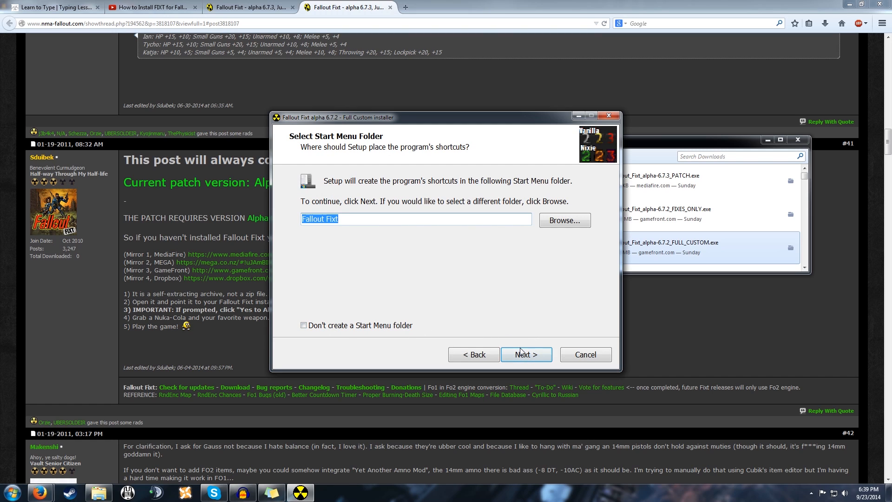
# Keep the Fallout Fixt Start Menu folder, install with manual and quick reference, then finish
pyautogui.click(525, 354)
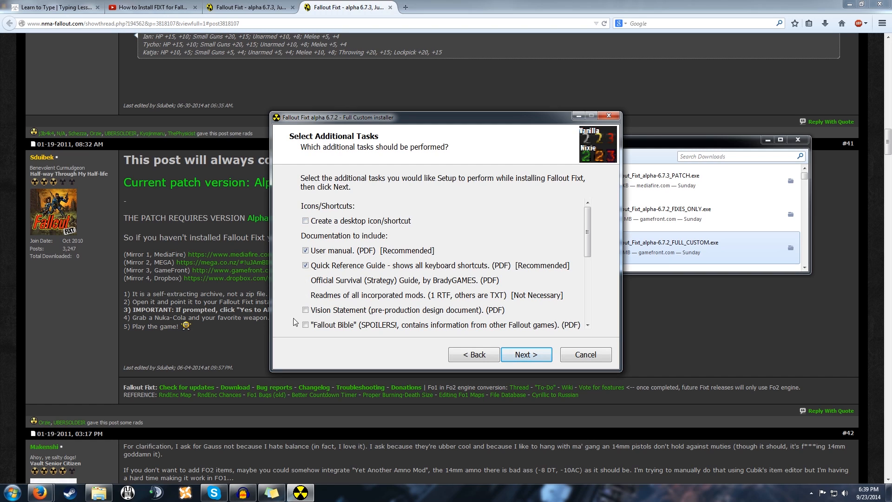
pyautogui.click(11, 493)
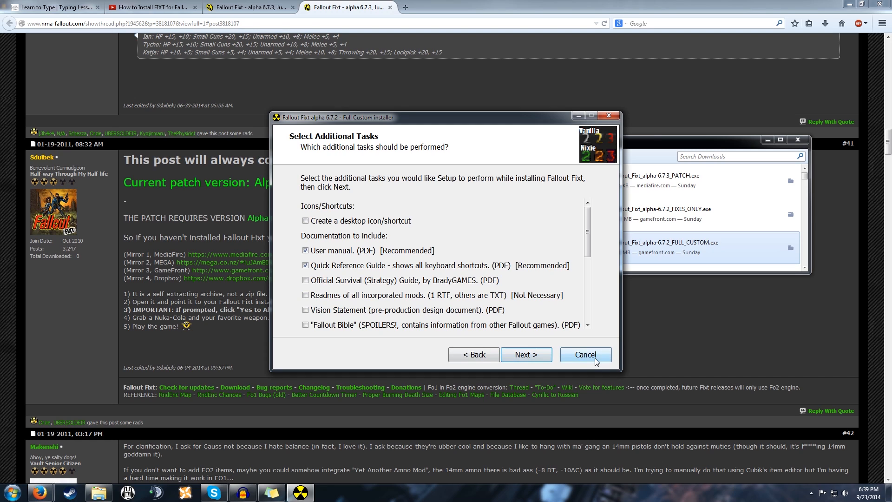
pyautogui.click(524, 354)
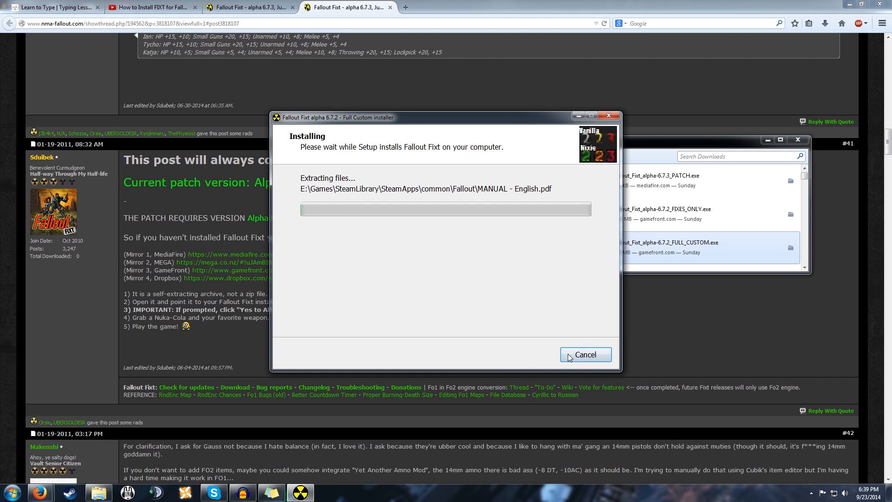
pyautogui.click(585, 354)
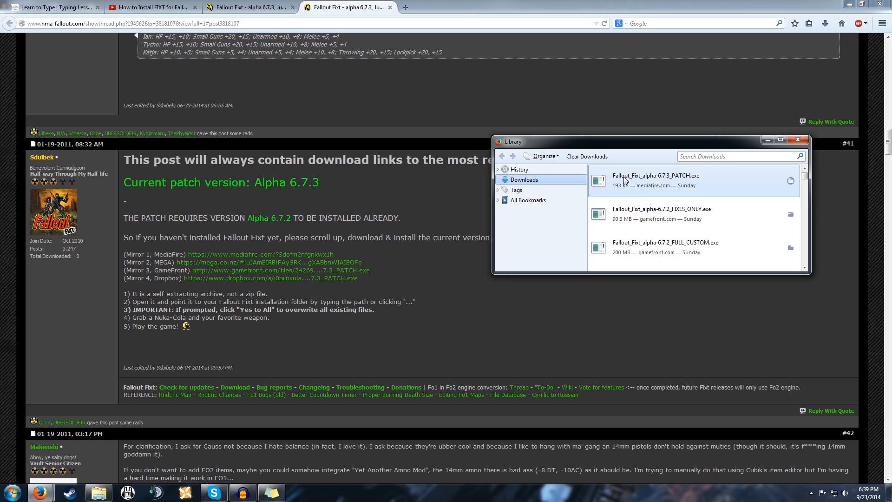
# Run the 6.7.3 PATCH.exe, approve UAC, and extract into the Steam Fallout folder
pyautogui.doubleClick(655, 180)
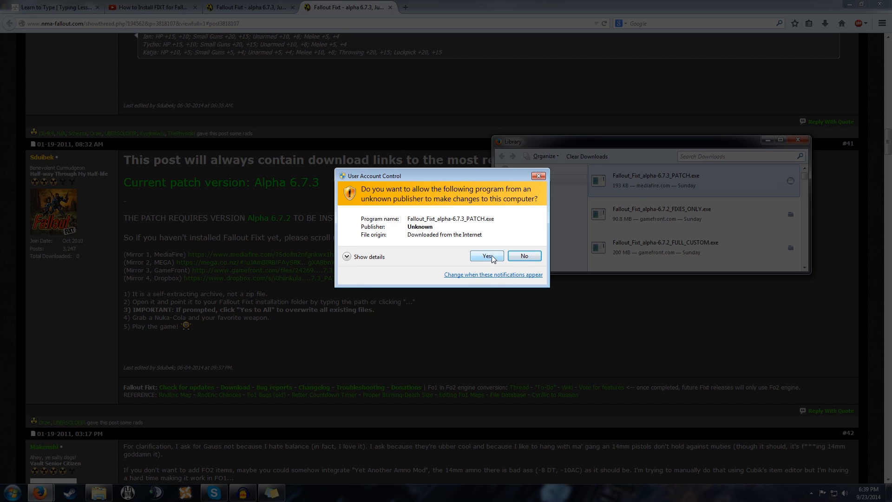
pyautogui.click(485, 256)
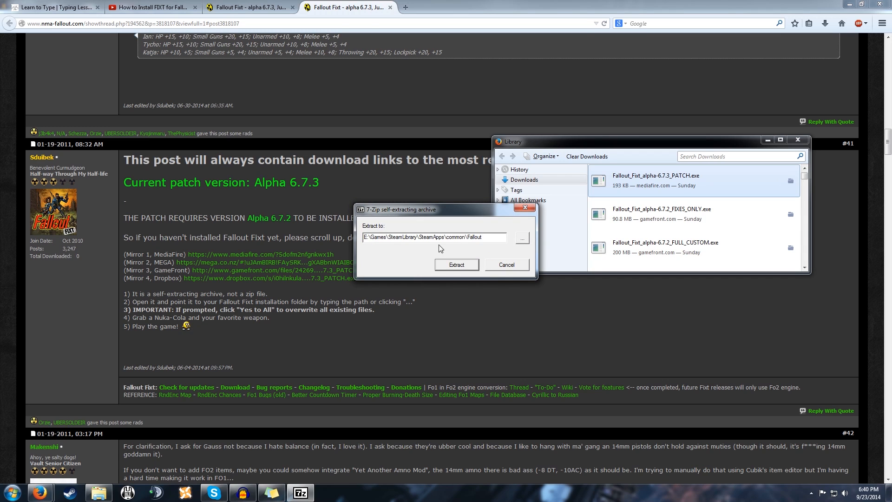
pyautogui.tripleClick(433, 237)
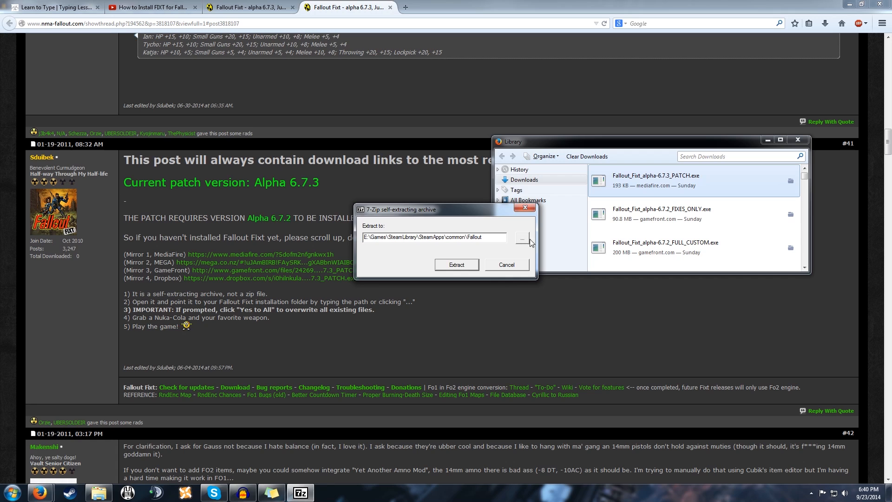
pyautogui.click(520, 237)
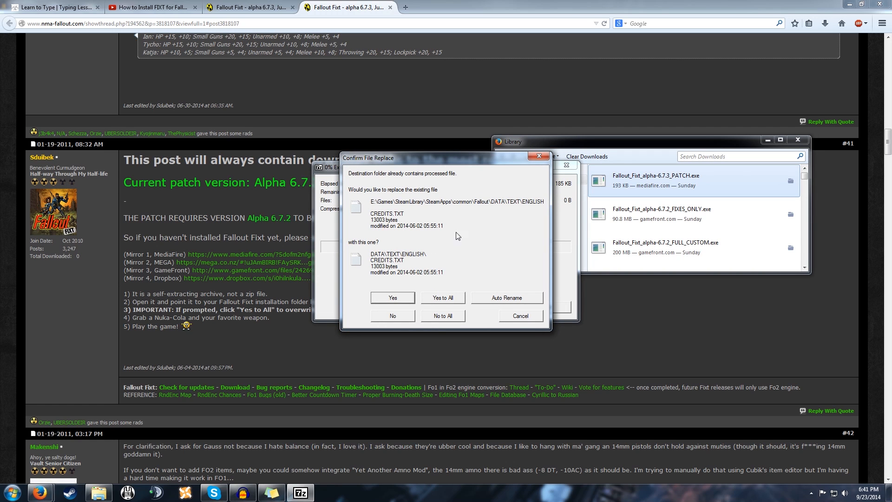
pyautogui.moveTo(417, 296)
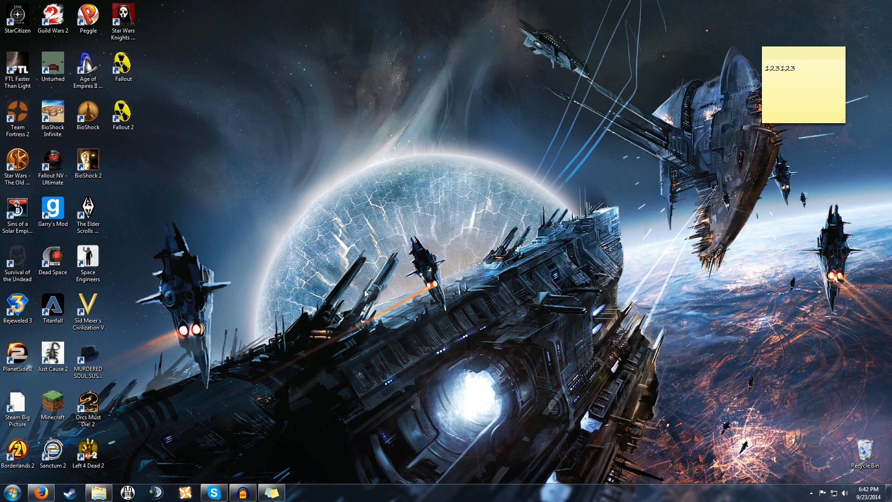
pyautogui.moveTo(513, 191)
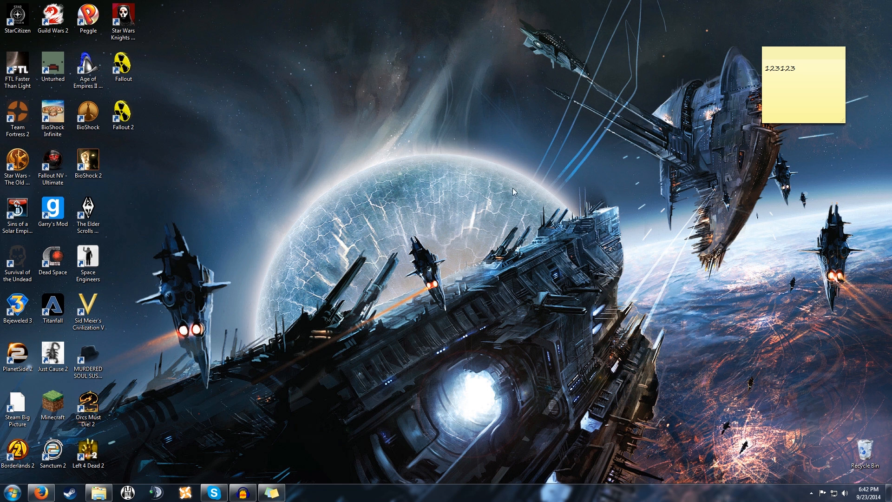
pyautogui.click(7, 490)
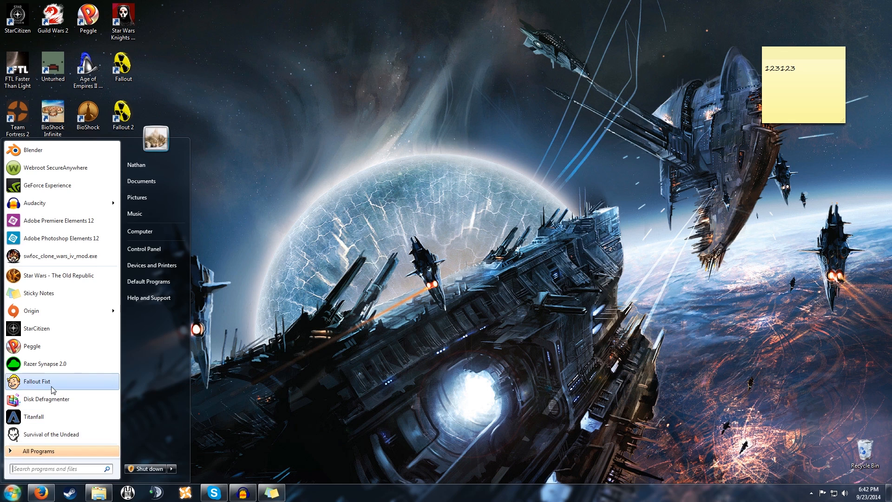
pyautogui.moveTo(54, 389)
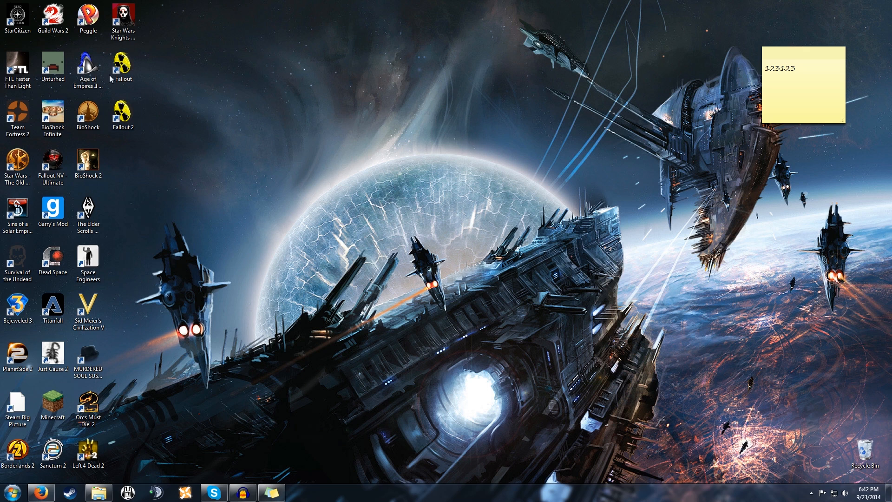
pyautogui.moveTo(646, 25)
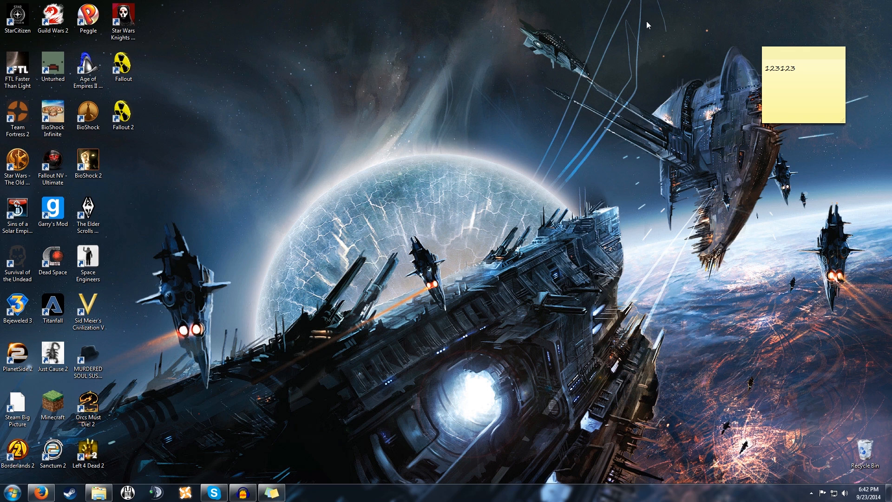
pyautogui.moveTo(520, 50)
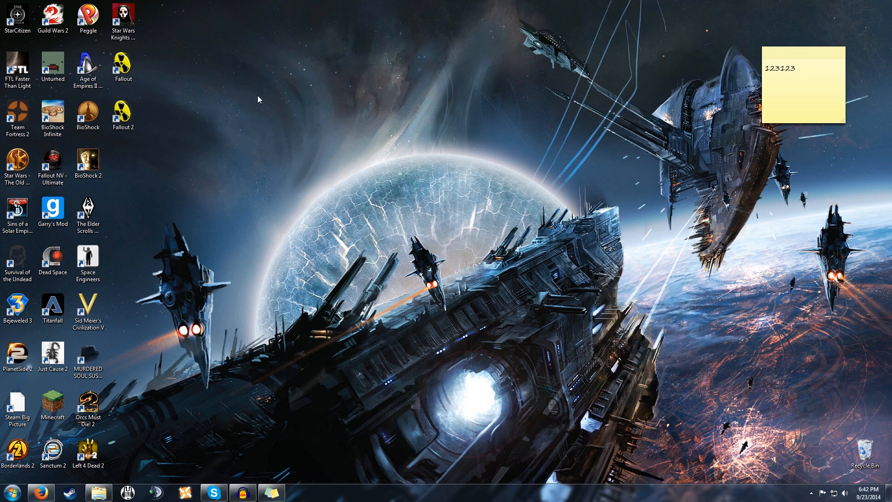
pyautogui.moveTo(253, 98)
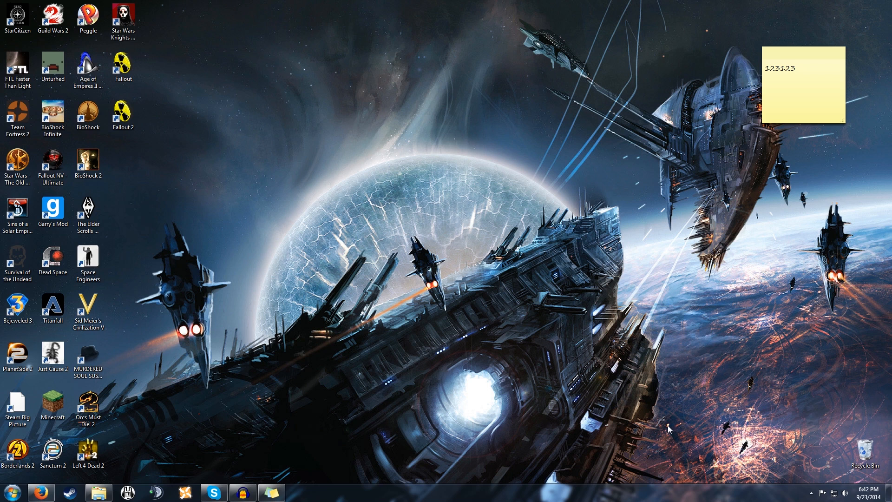
pyautogui.moveTo(346, 131)
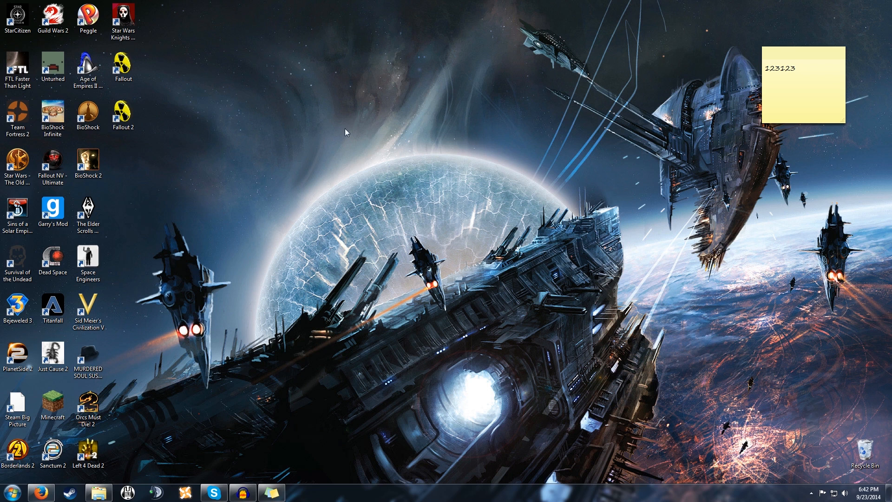
pyautogui.moveTo(443, 261)
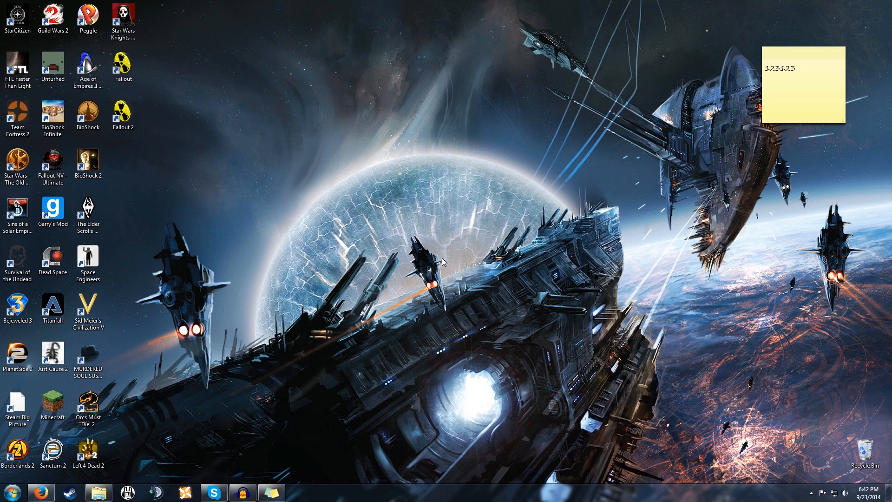
pyautogui.moveTo(279, 115)
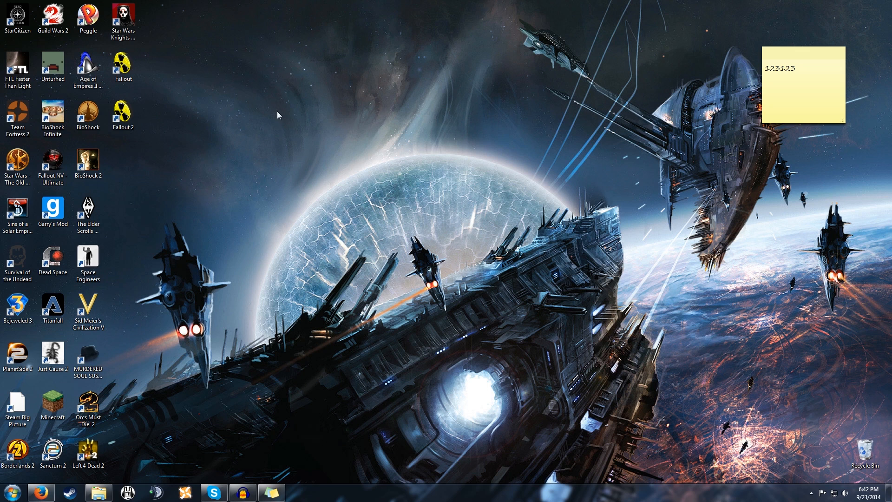
pyautogui.moveTo(278, 115); pyautogui.dragTo(679, 411)
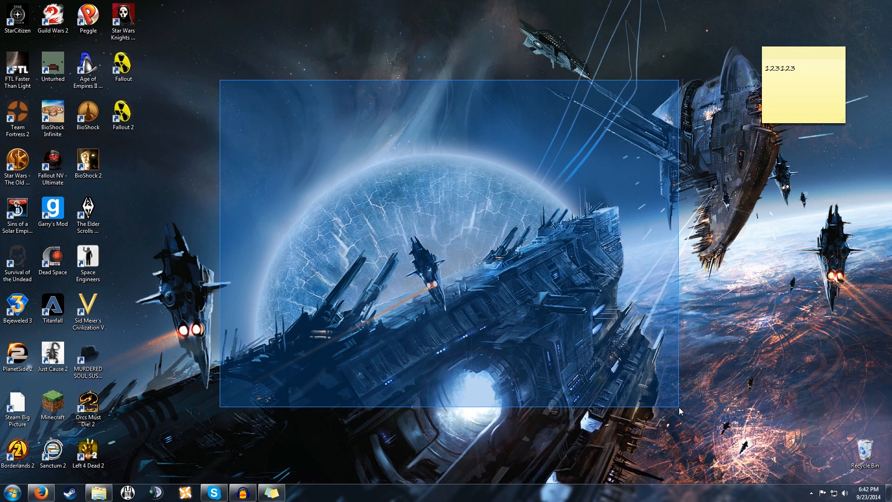